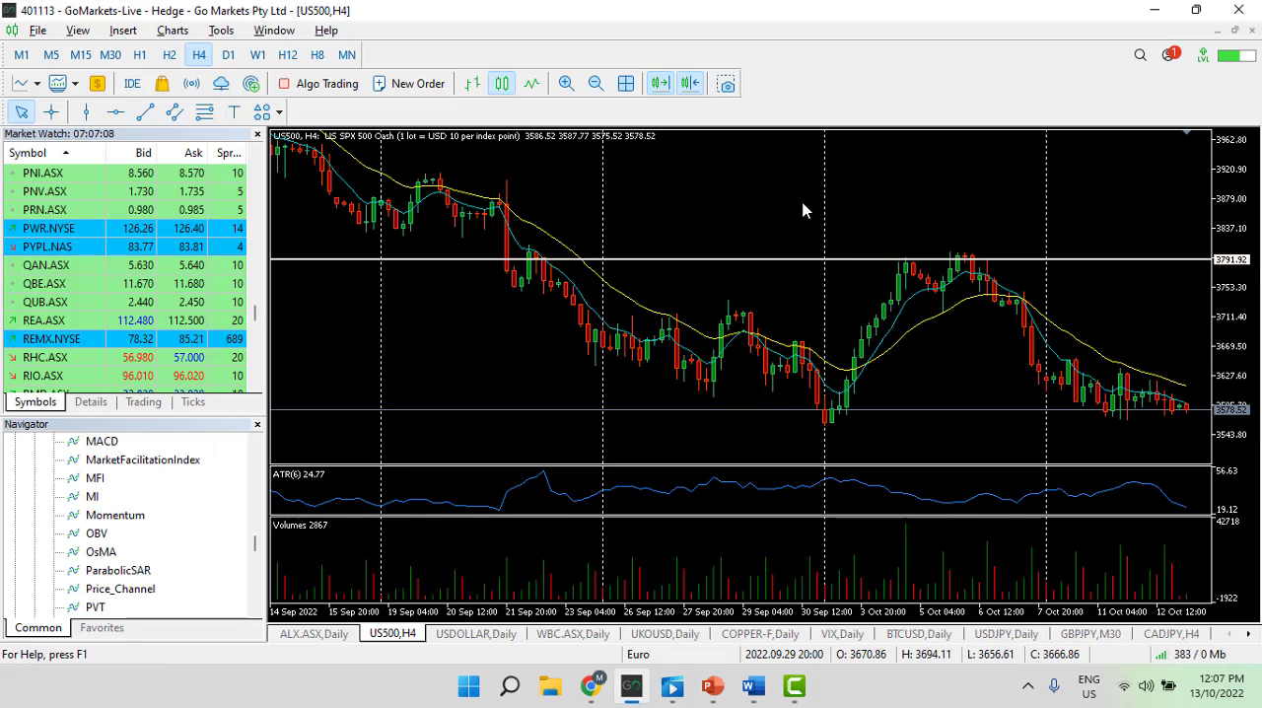
{"action": "mouse_move", "coordinate": [522, 259]}
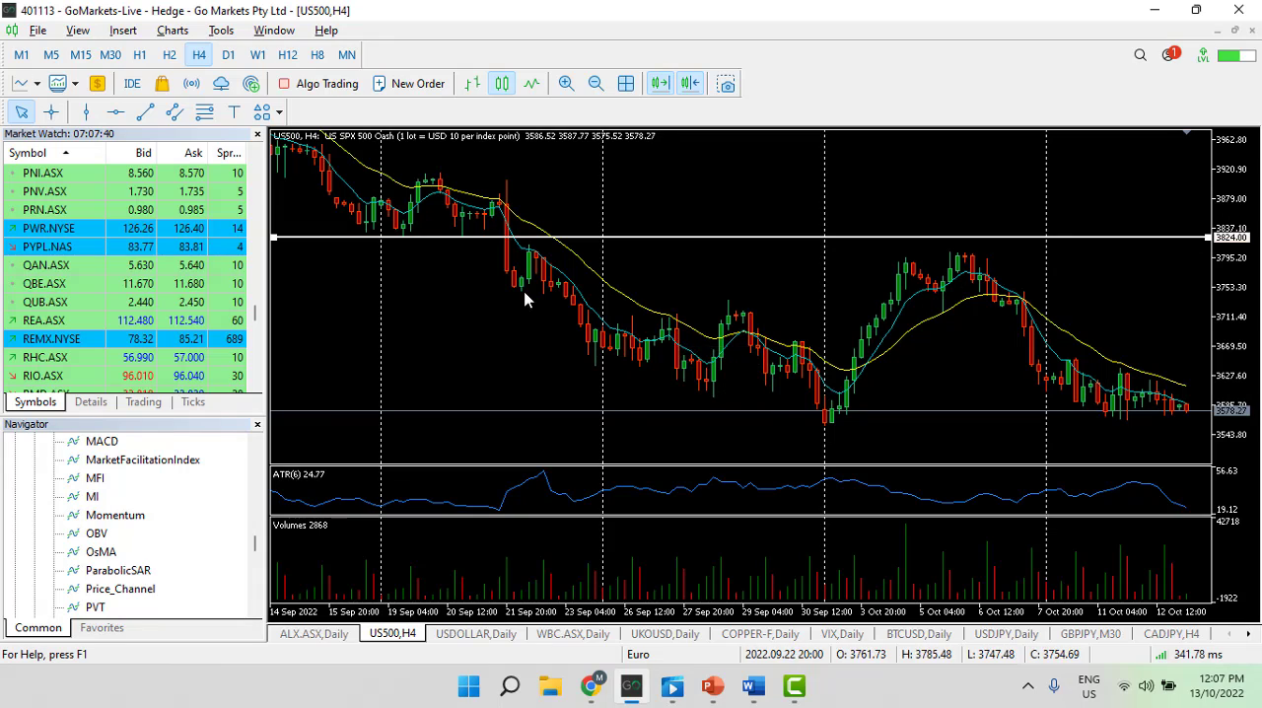
{"action": "mouse_move", "coordinate": [677, 317]}
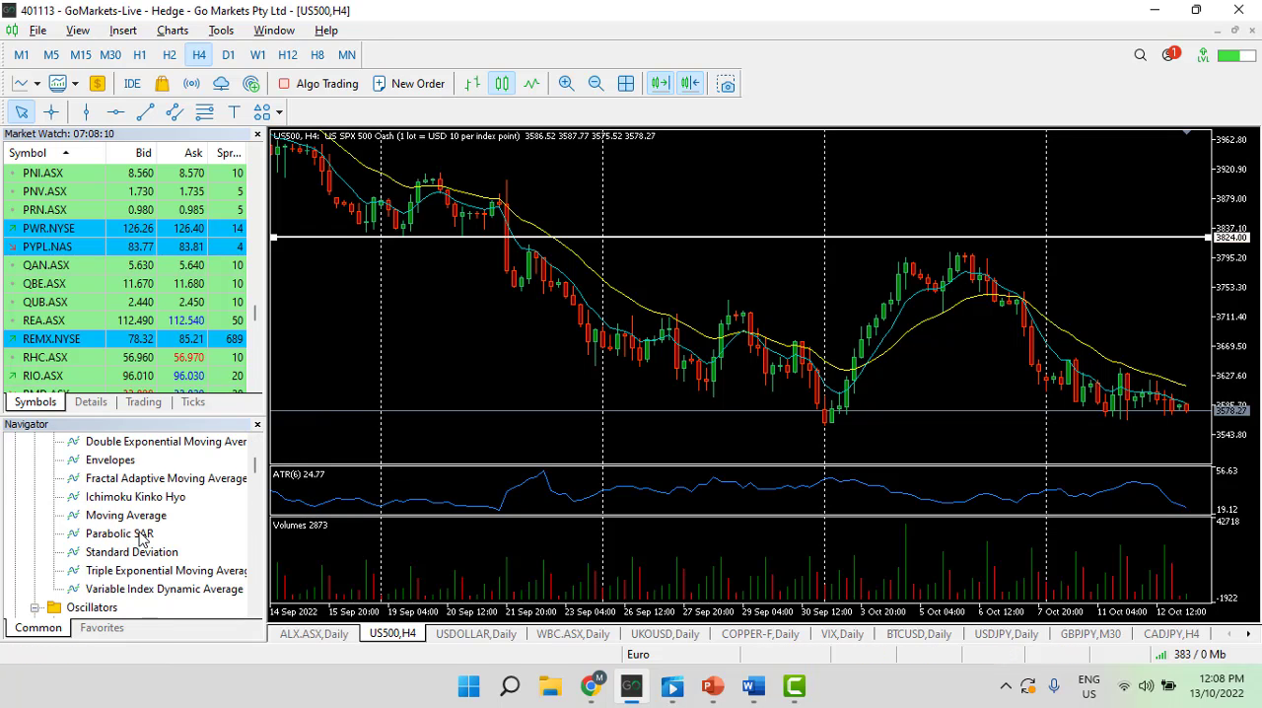
Step: Add the Parabolic SAR indicator with default settings to the US500 H4 chart
{"action": "left_click", "coordinate": [118, 534]}
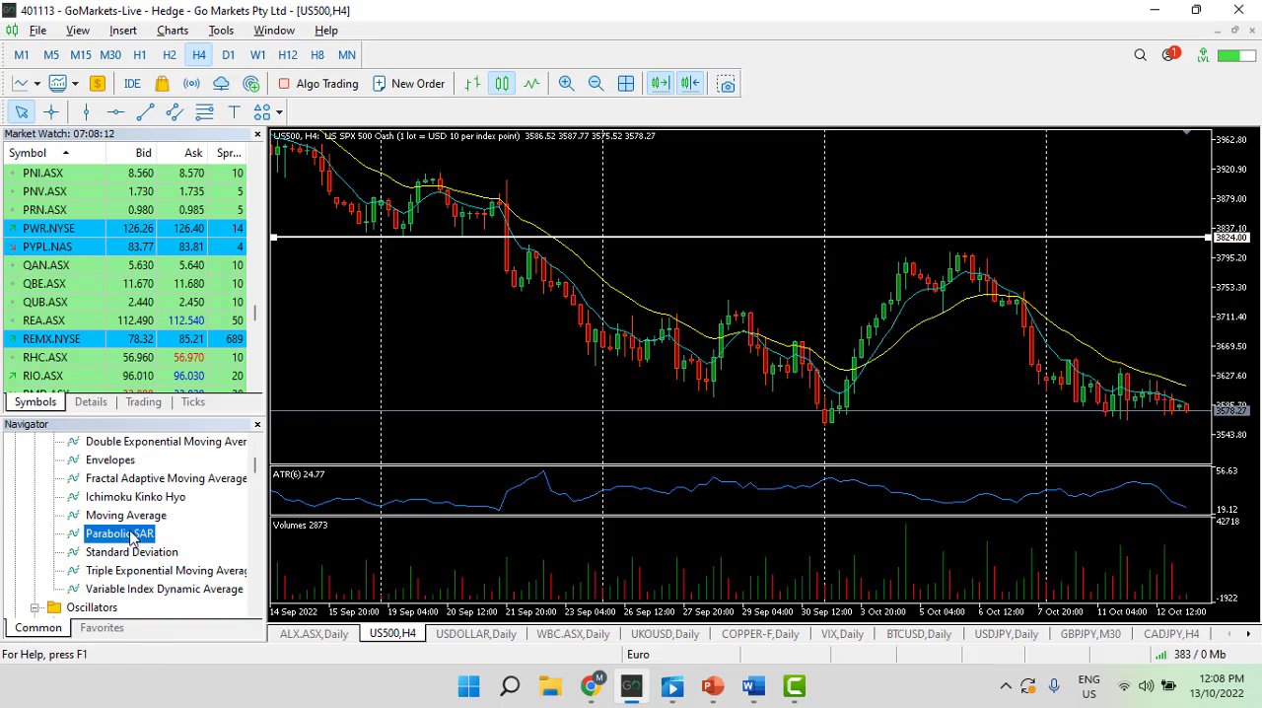
{"action": "double_click", "coordinate": [119, 533]}
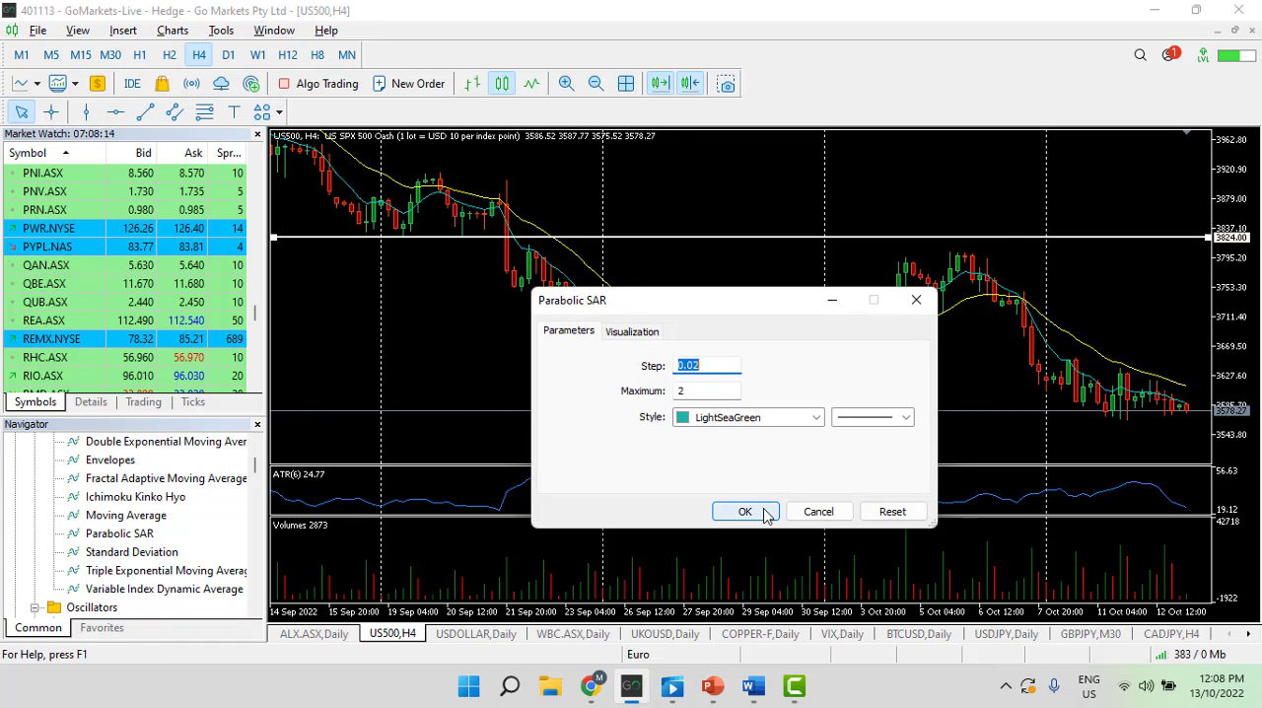
{"action": "left_click", "coordinate": [745, 511]}
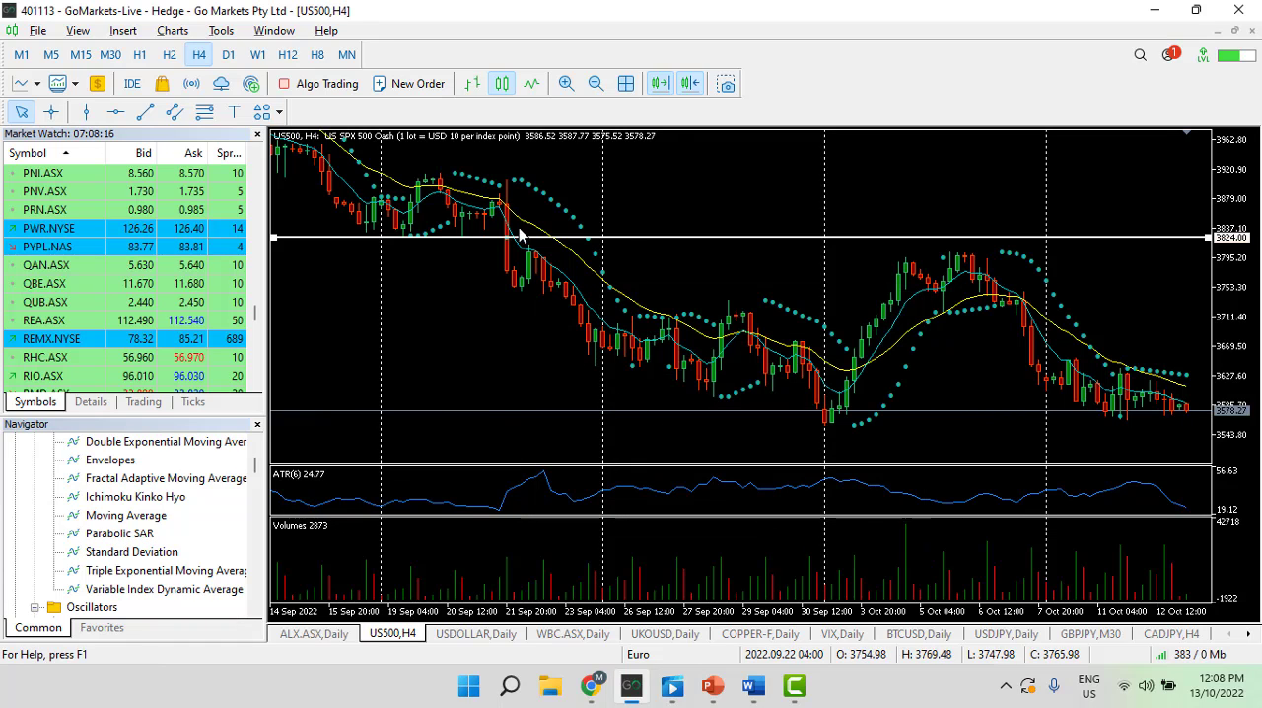
{"action": "mouse_move", "coordinate": [541, 321]}
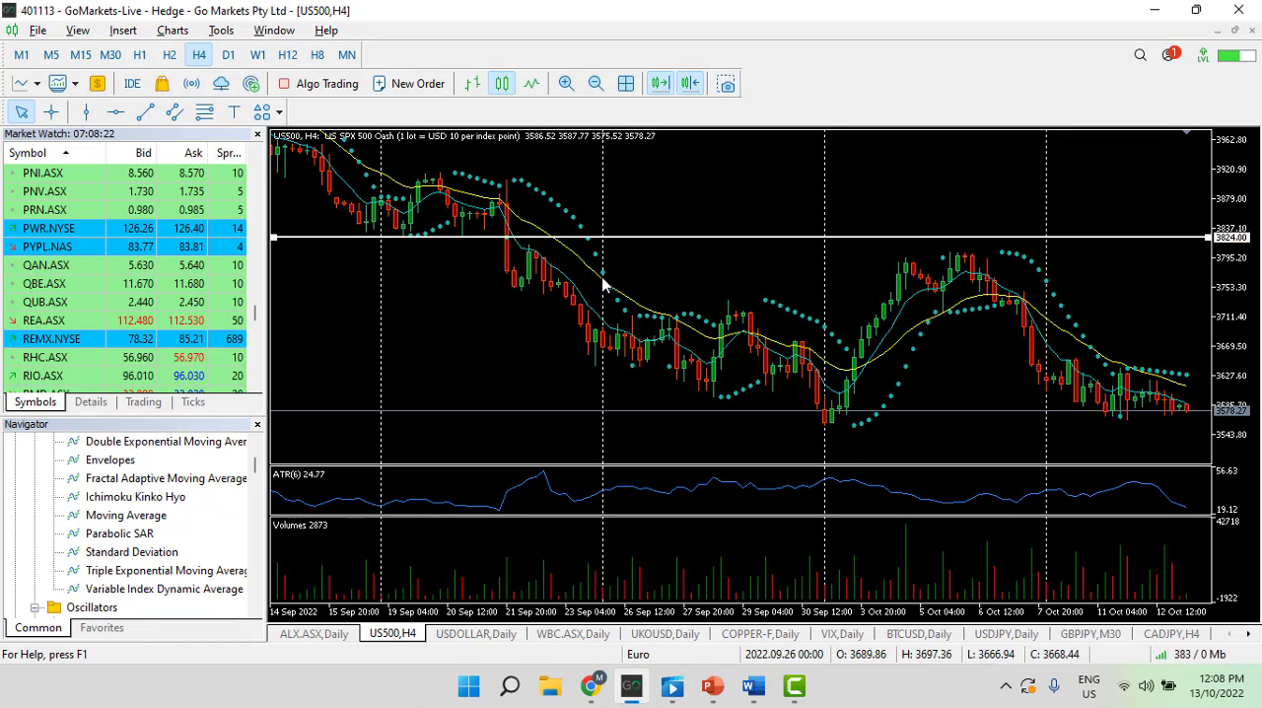
{"action": "mouse_move", "coordinate": [601, 316]}
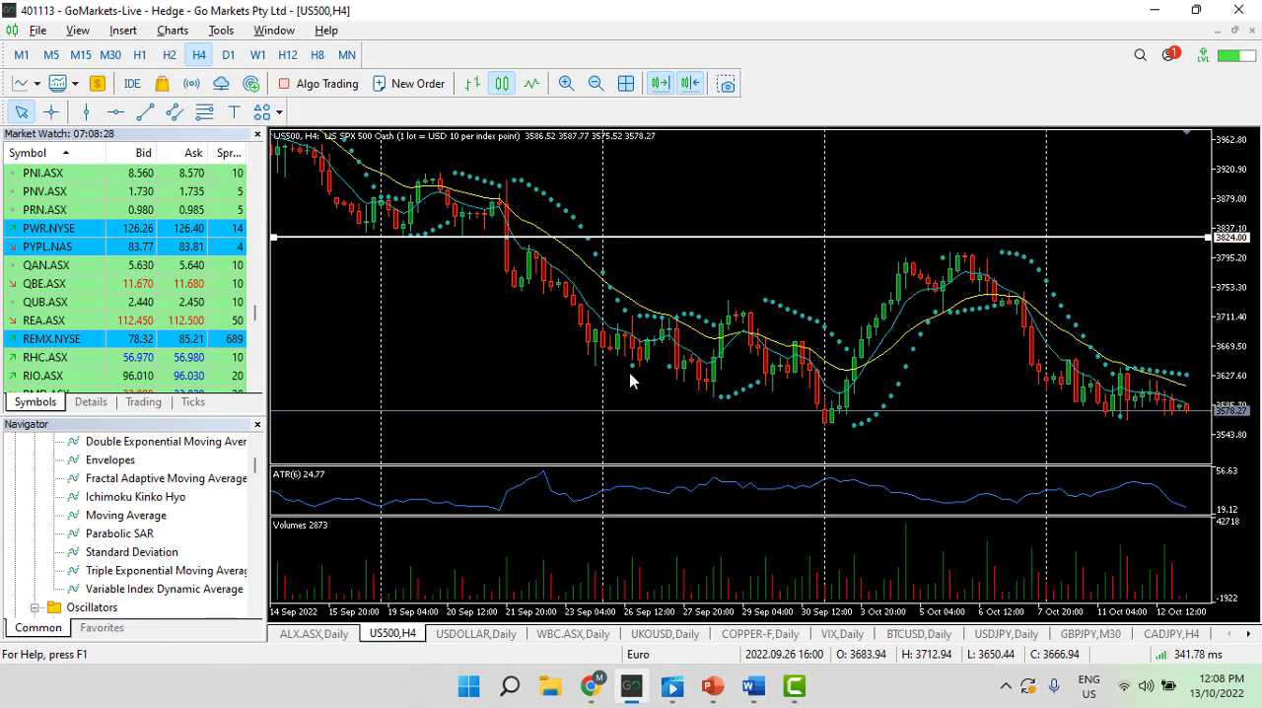
{"action": "mouse_move", "coordinate": [632, 381]}
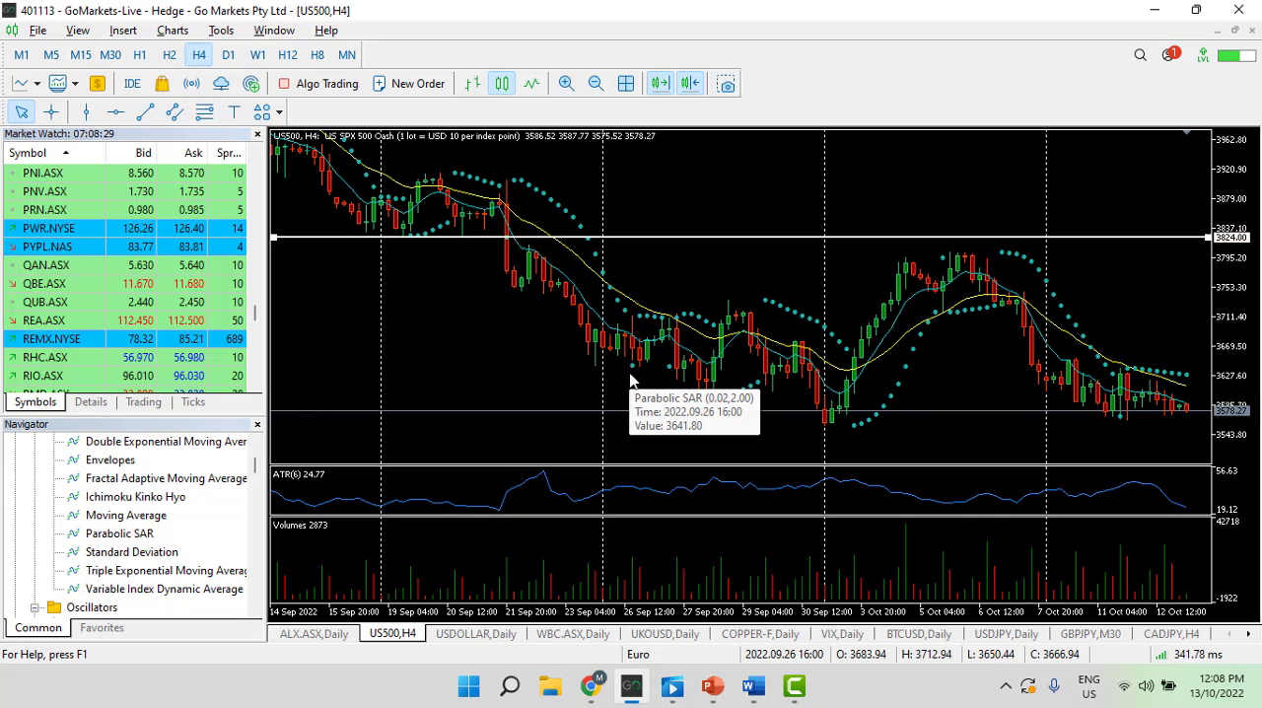
{"action": "mouse_move", "coordinate": [626, 340]}
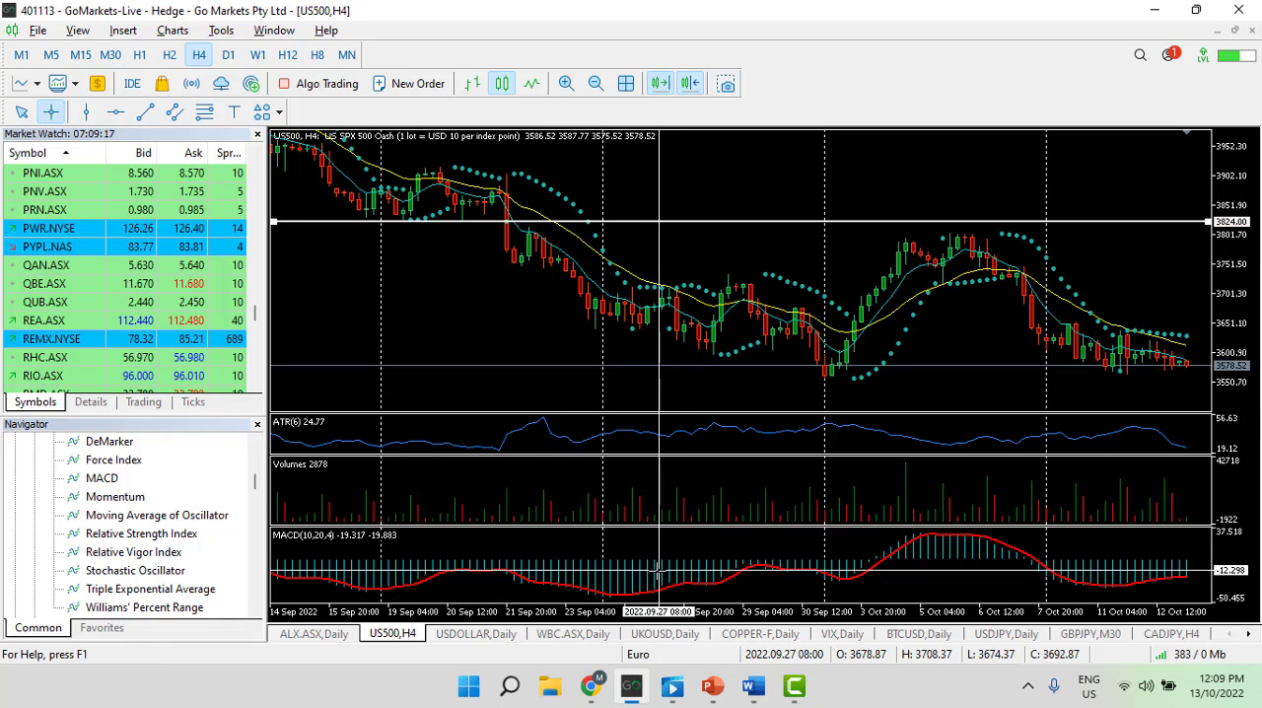
{"action": "mouse_move", "coordinate": [657, 592]}
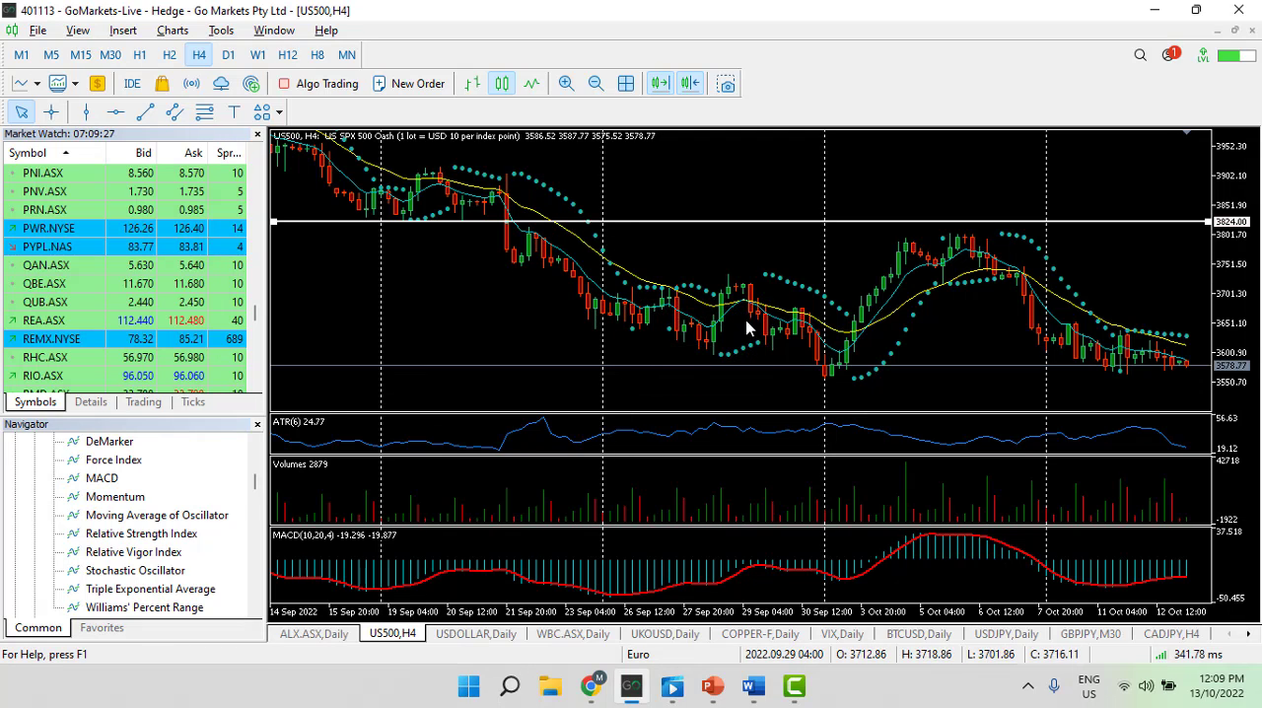
{"action": "mouse_move", "coordinate": [641, 483]}
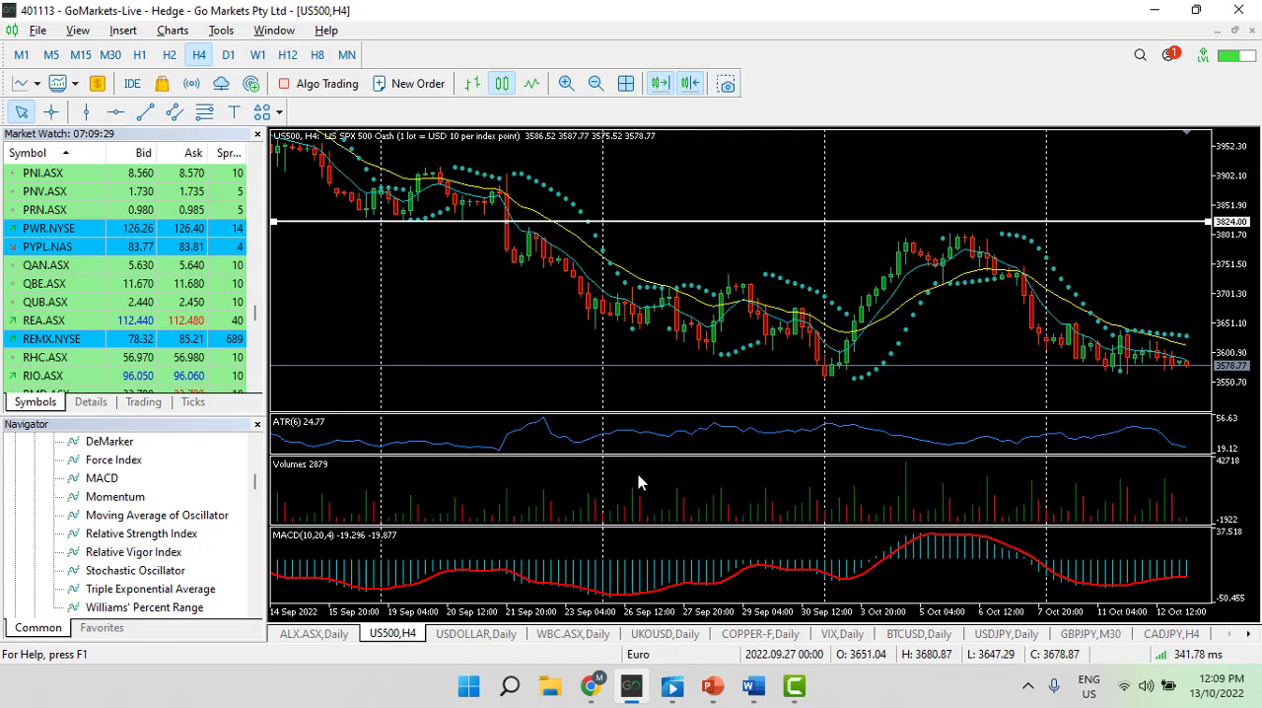